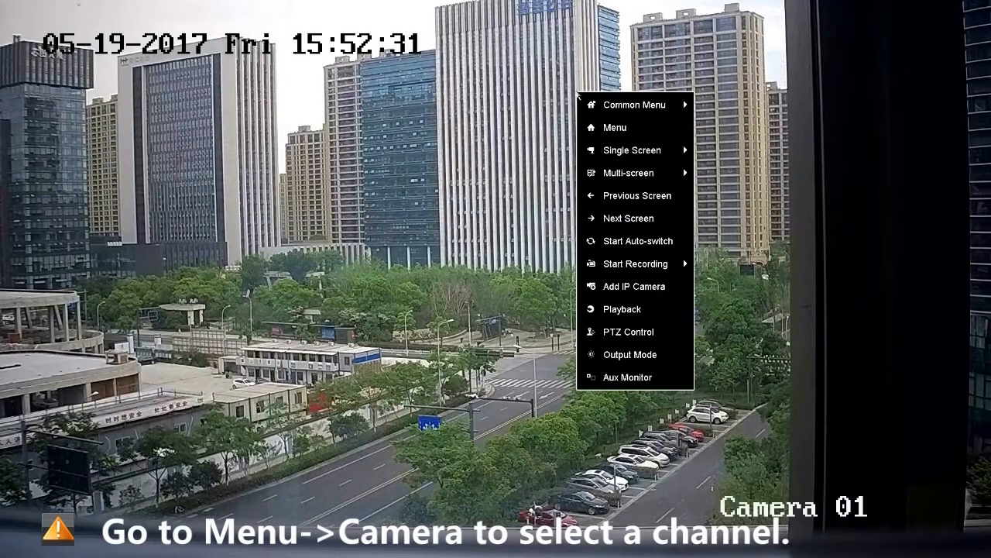
Step: Preview IP camera channel D1's live image in Camera Management, then close the preview
click(615, 127)
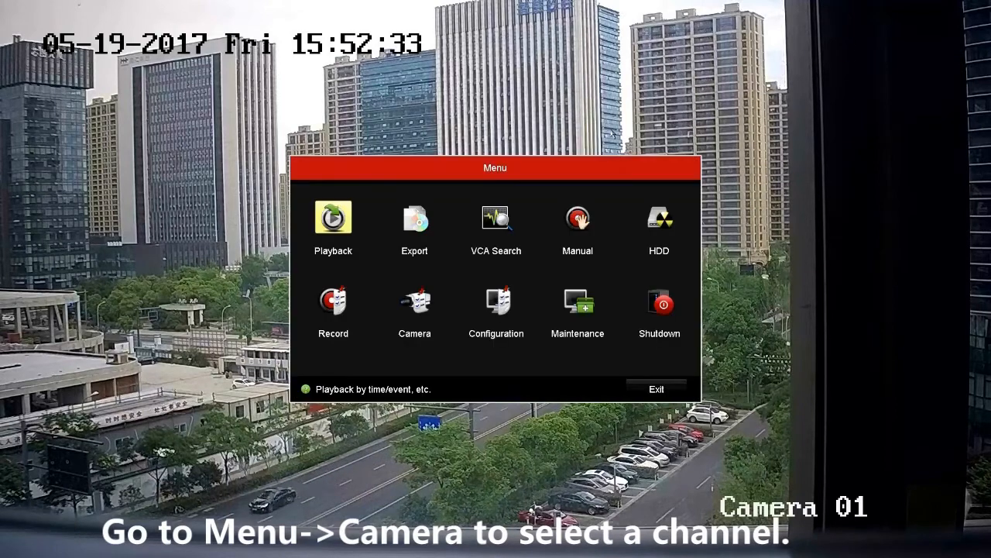
click(414, 302)
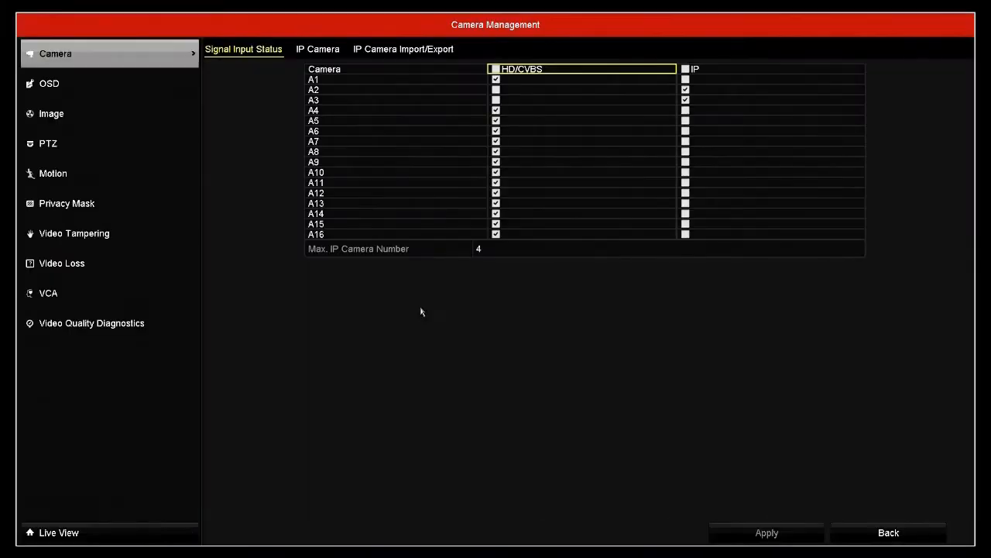
click(318, 49)
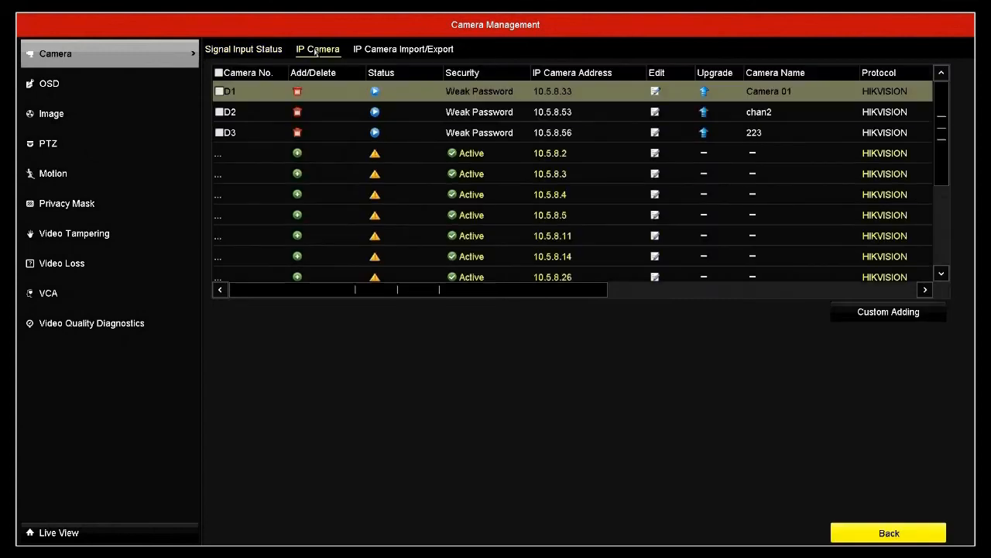
click(375, 91)
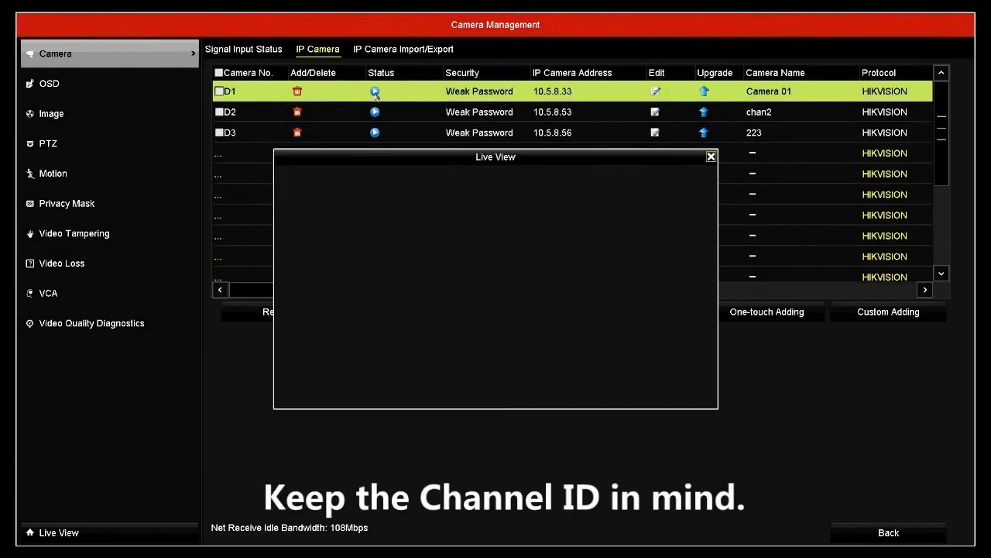
click(375, 90)
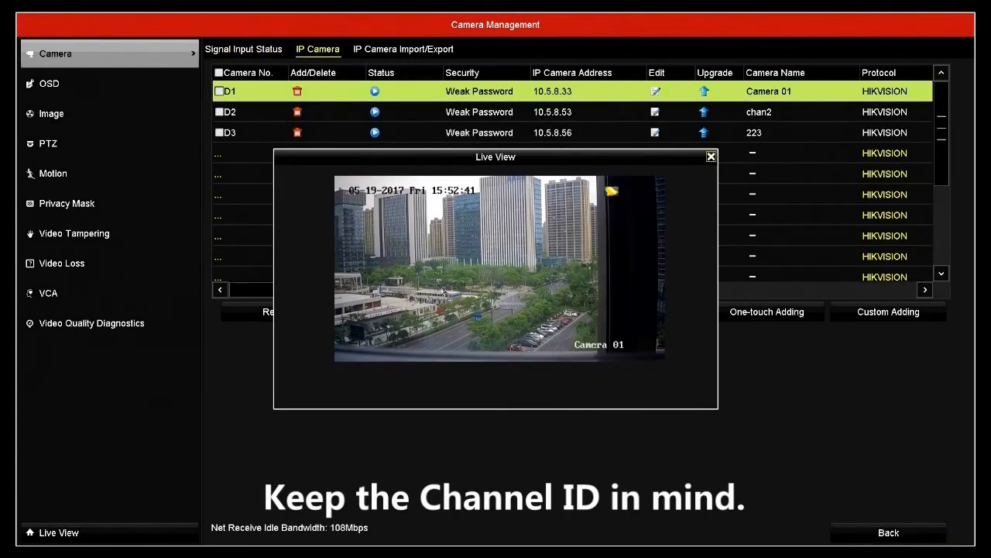
click(710, 157)
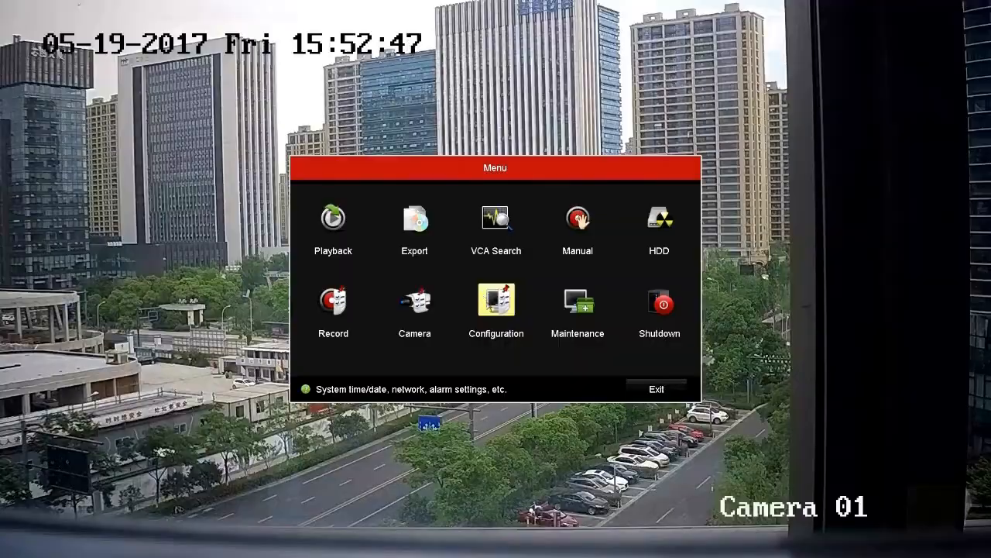
Step: Enable POS 1 in the POS settings, leaving its privacy filter terms blank
click(496, 302)
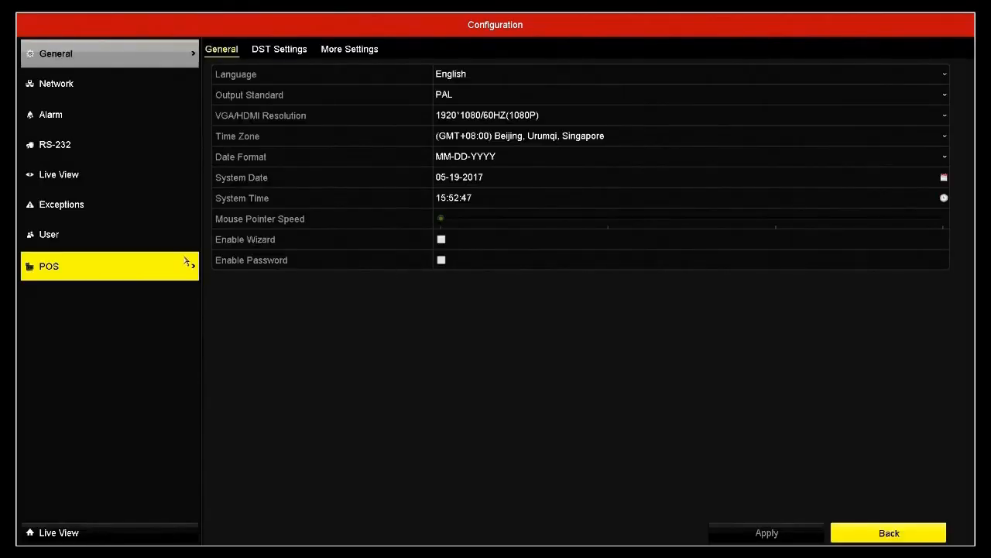
click(49, 266)
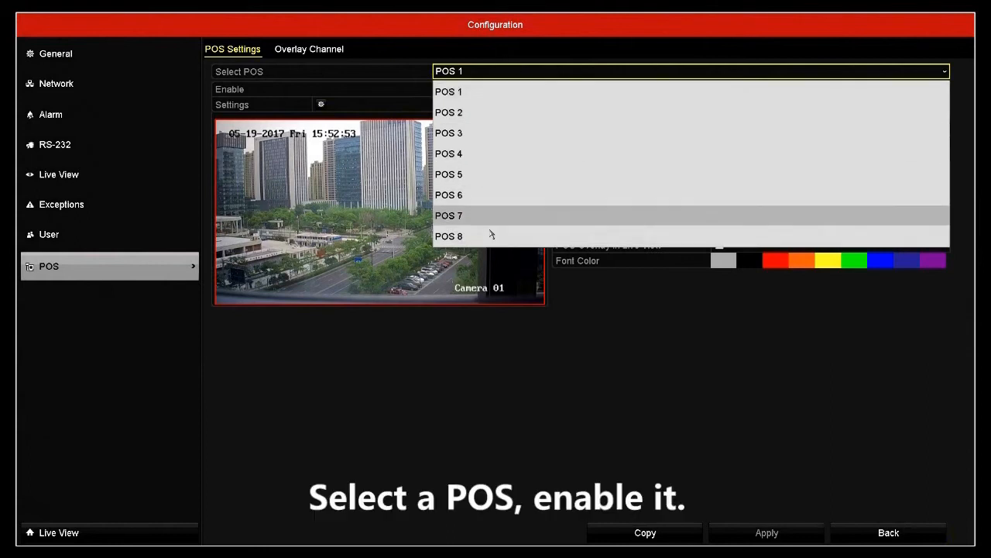
click(449, 91)
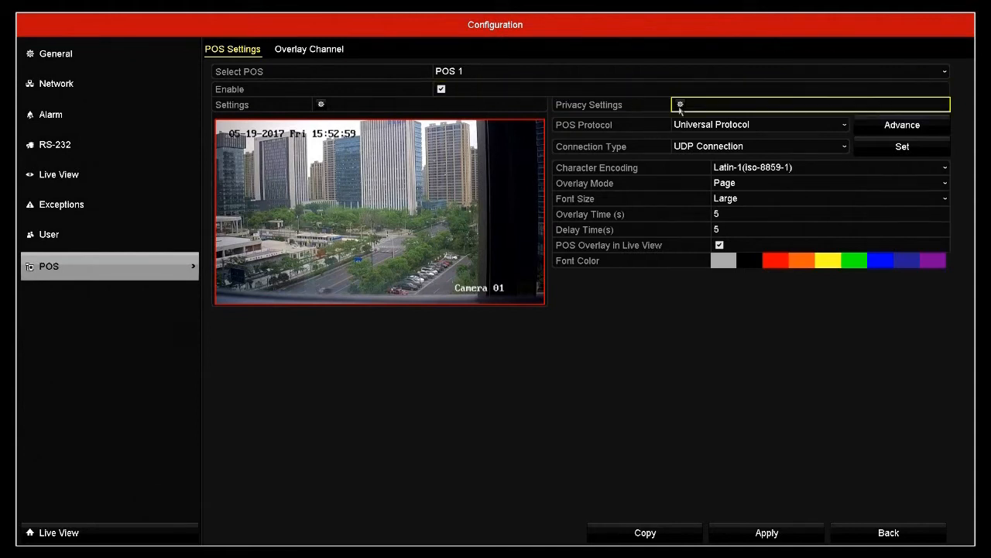
click(680, 105)
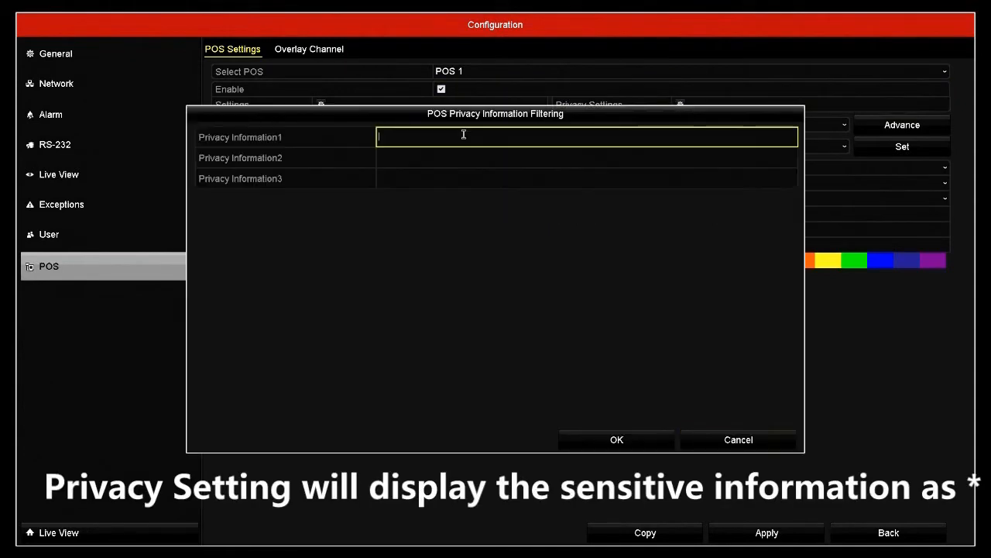
click(587, 178)
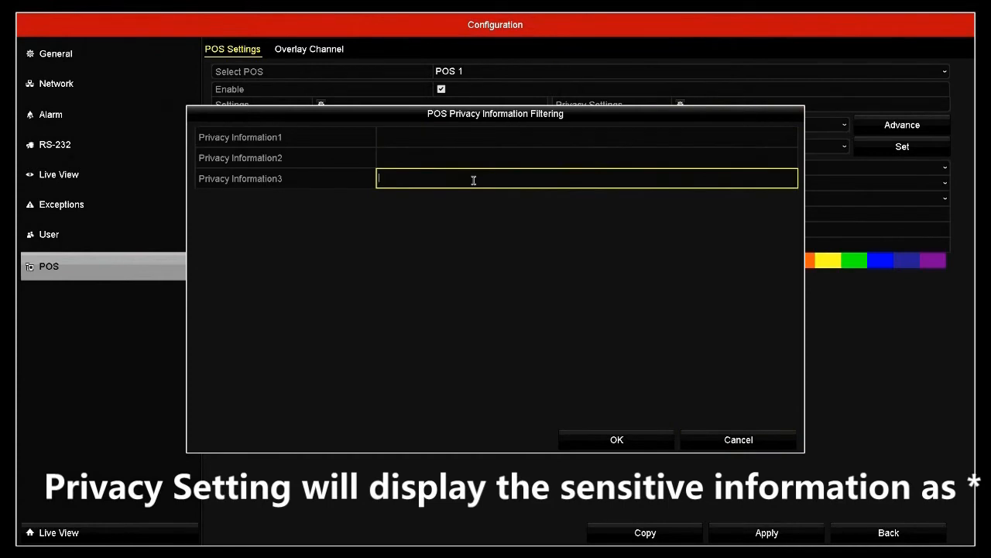
click(616, 439)
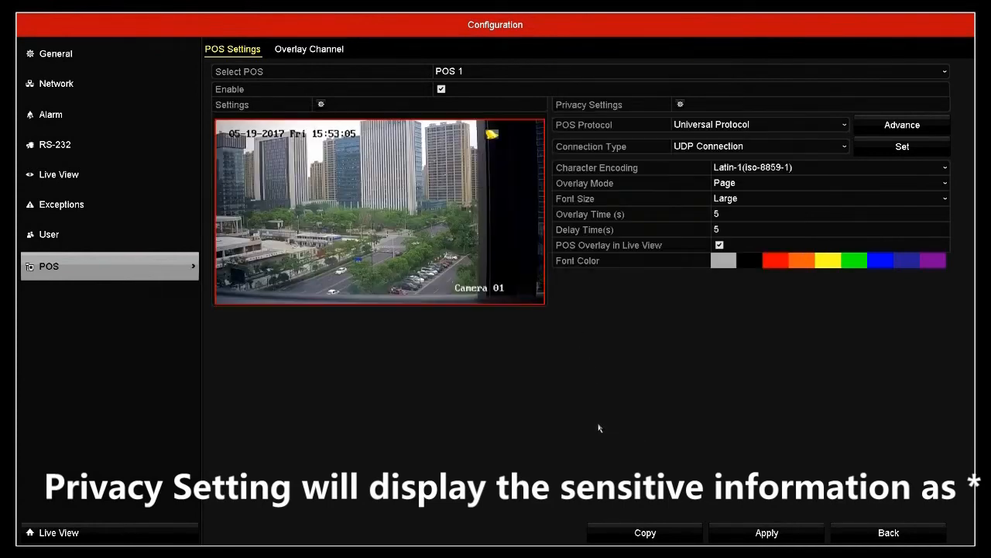
click(759, 123)
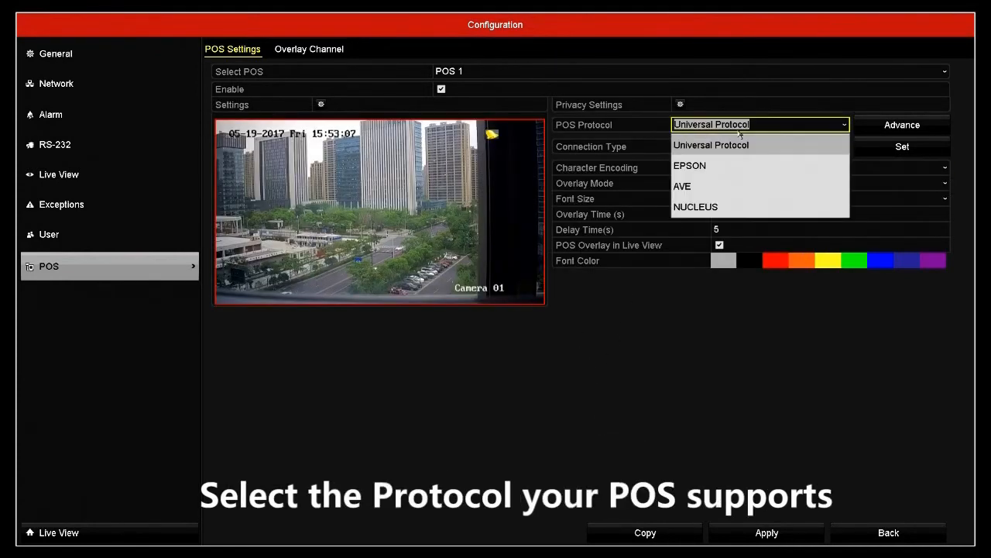
mouse_move(726, 207)
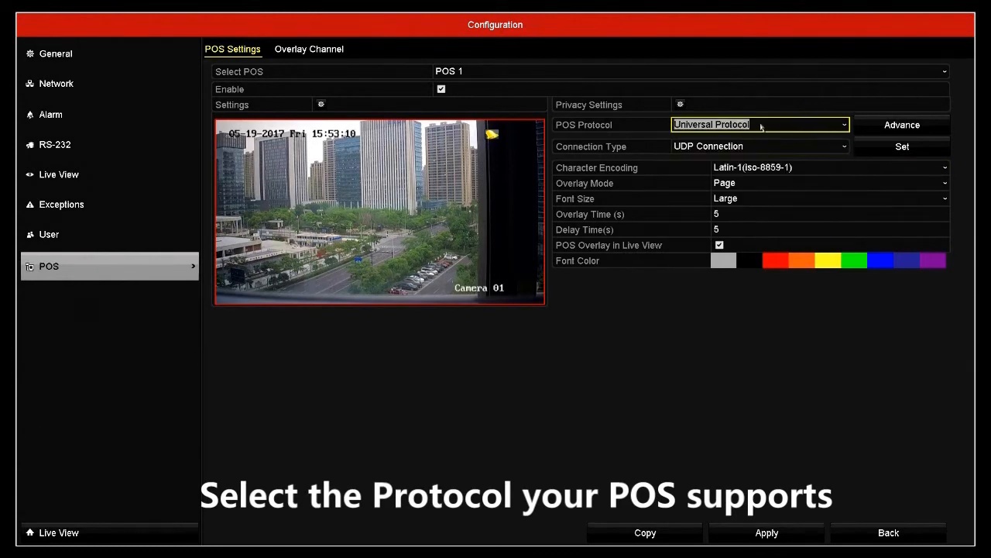
click(901, 124)
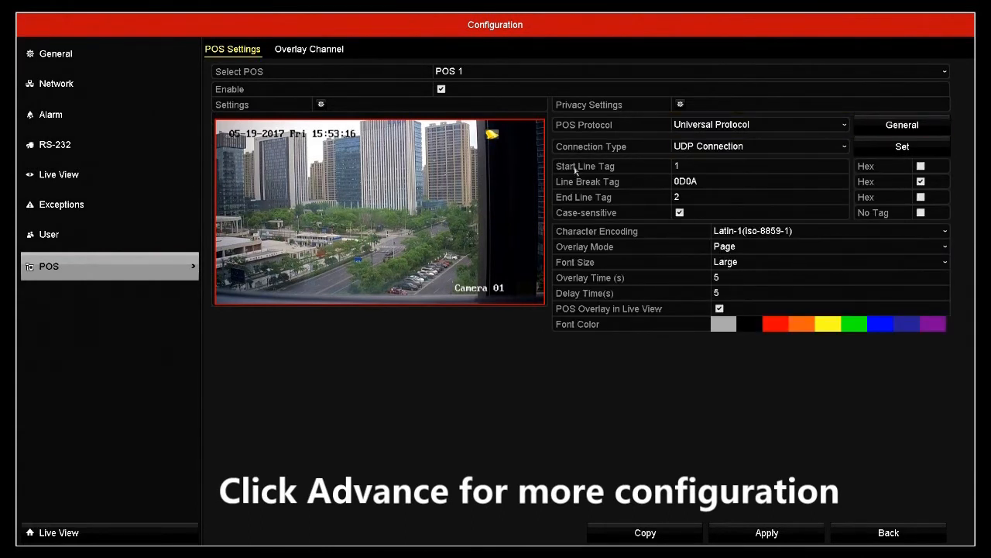
click(759, 166)
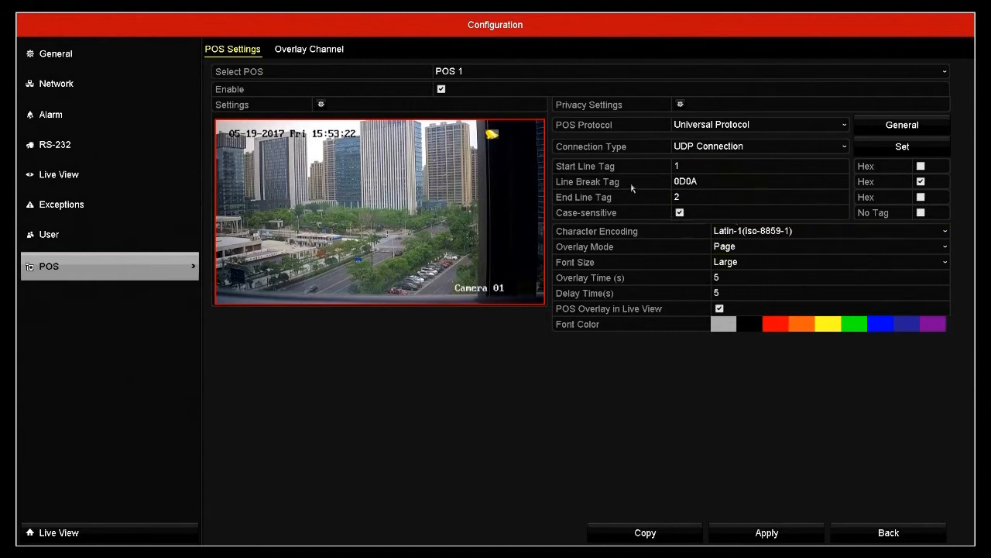
mouse_move(594, 198)
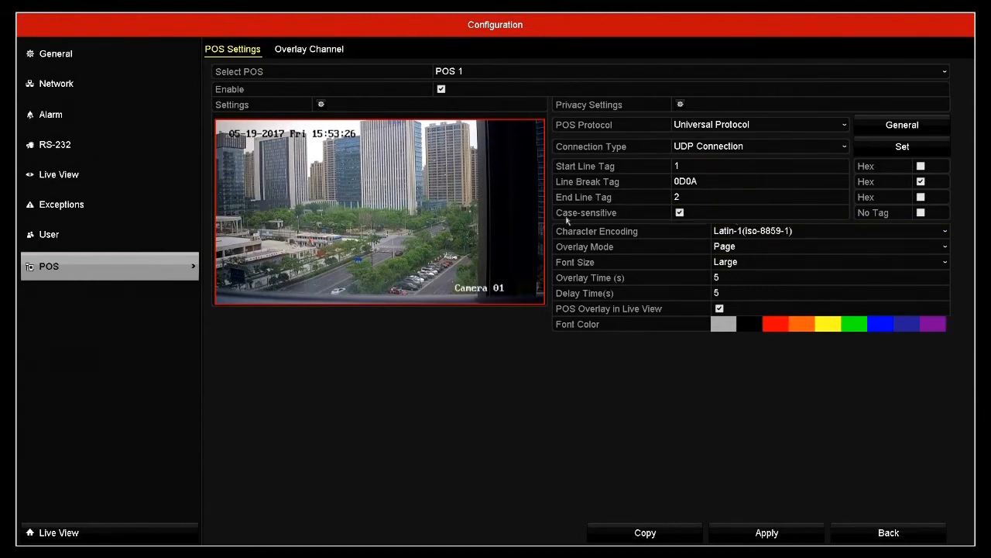
click(680, 212)
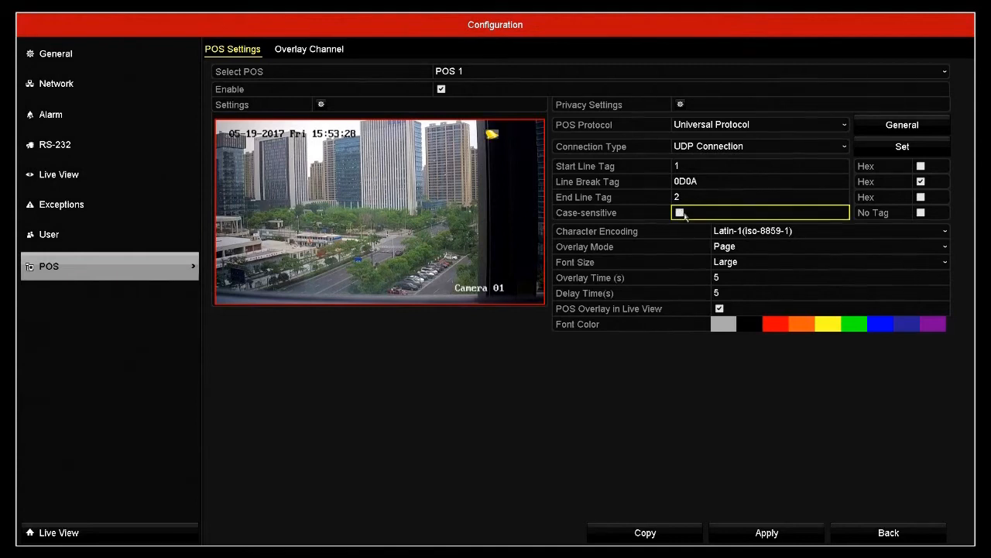
click(681, 212)
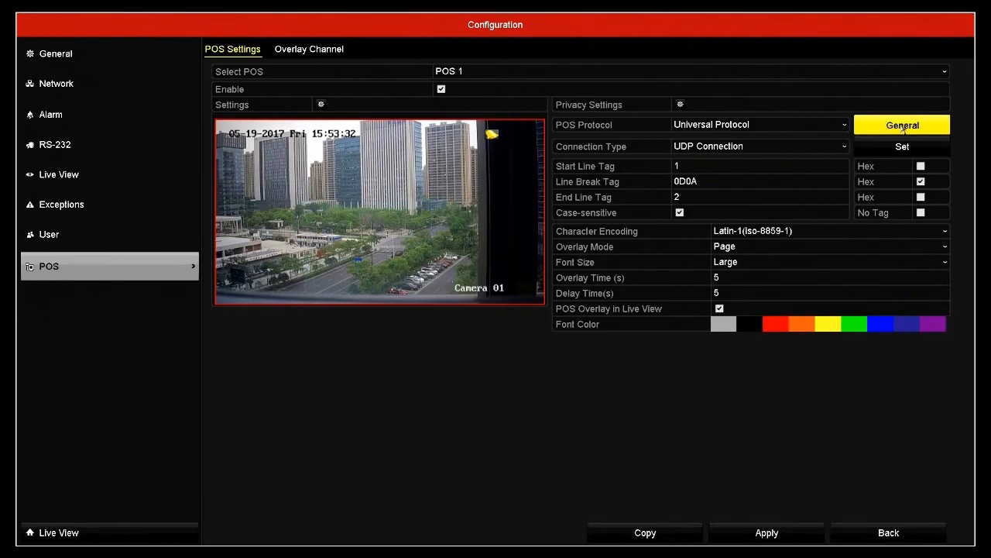
click(903, 125)
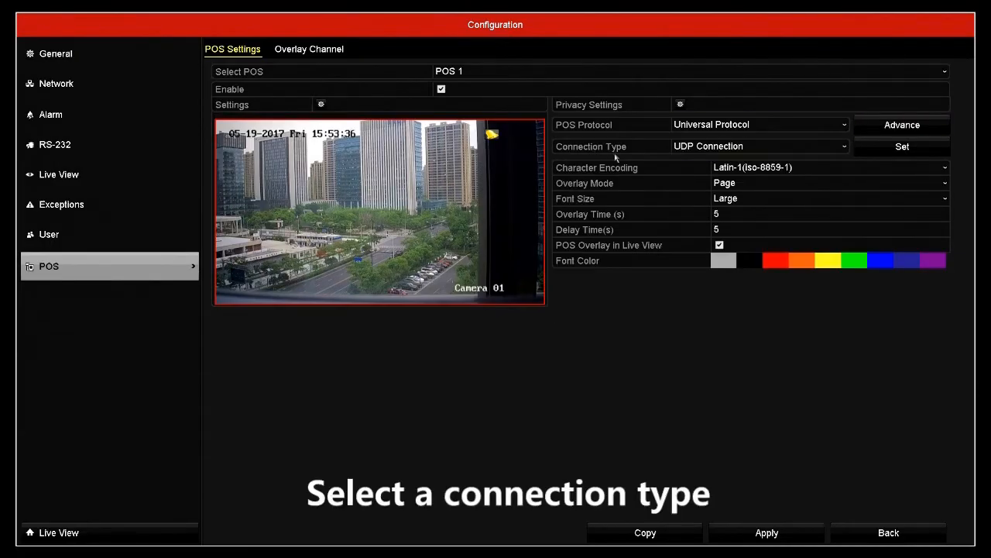
click(759, 146)
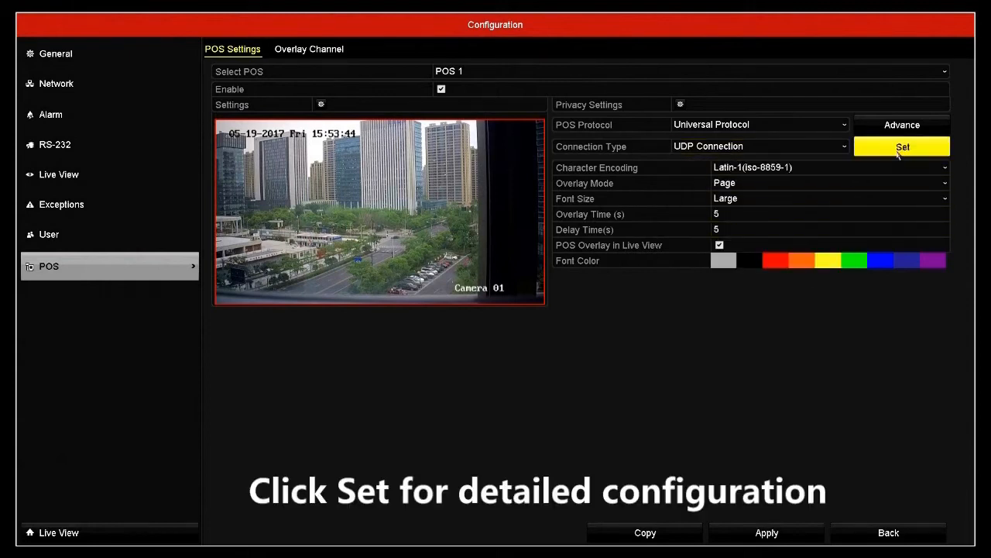
click(903, 146)
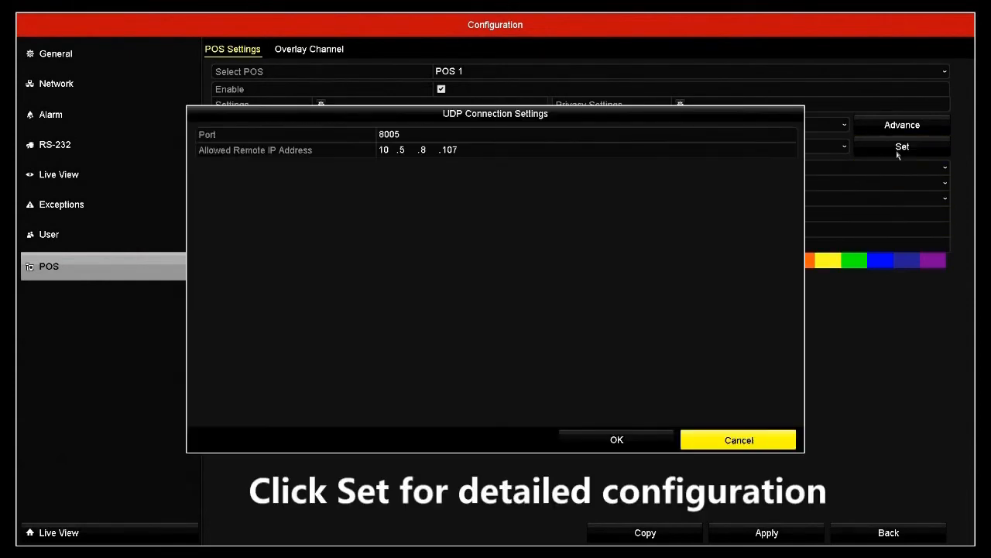
click(586, 134)
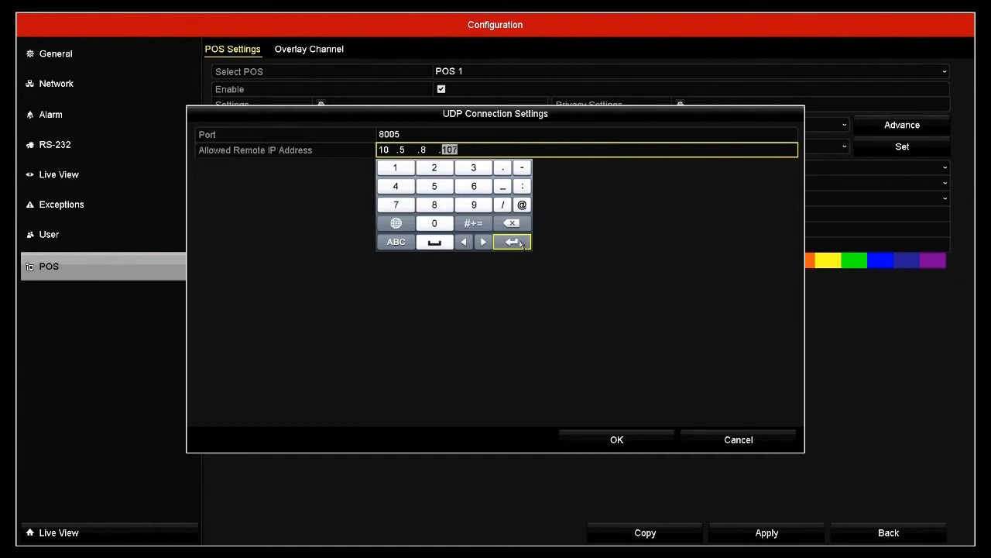
click(512, 241)
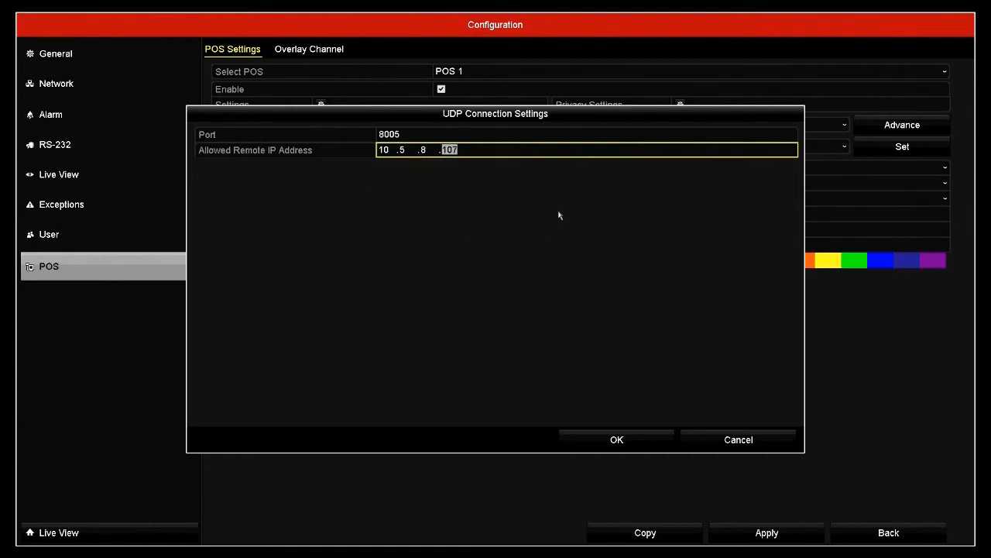
click(617, 439)
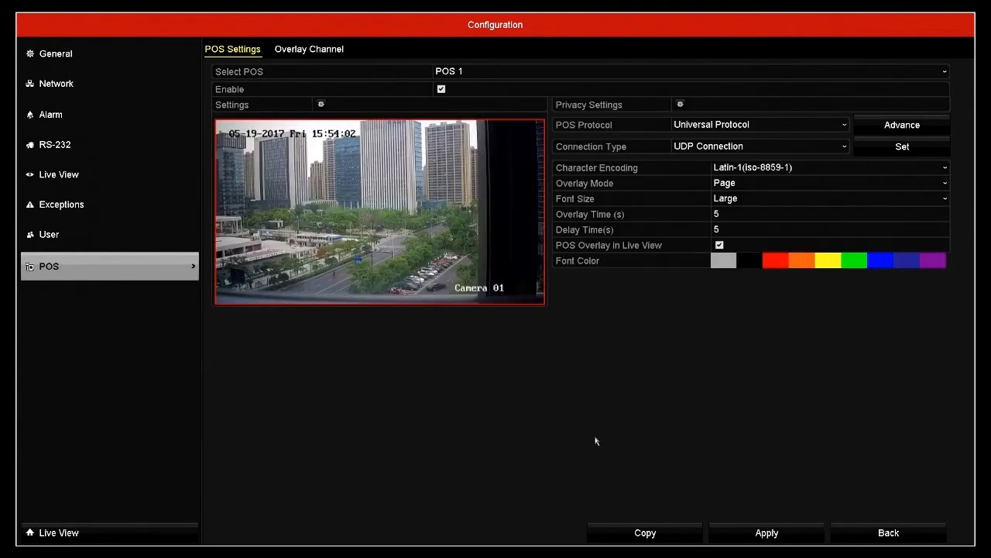
Step: Set POS 1 overlay to Latin-2 (iso-8859-2) encoding, Page mode and Large font
click(829, 168)
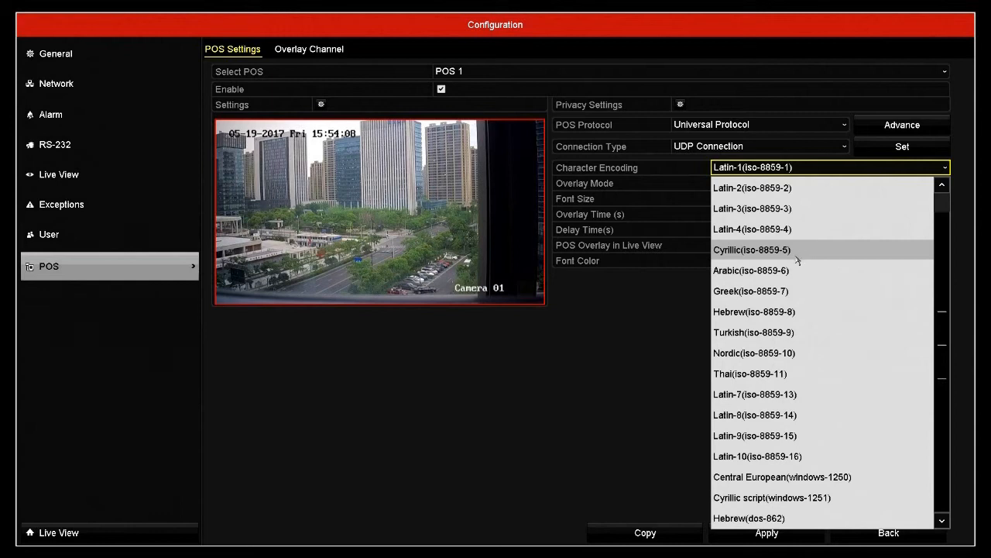
mouse_move(751, 270)
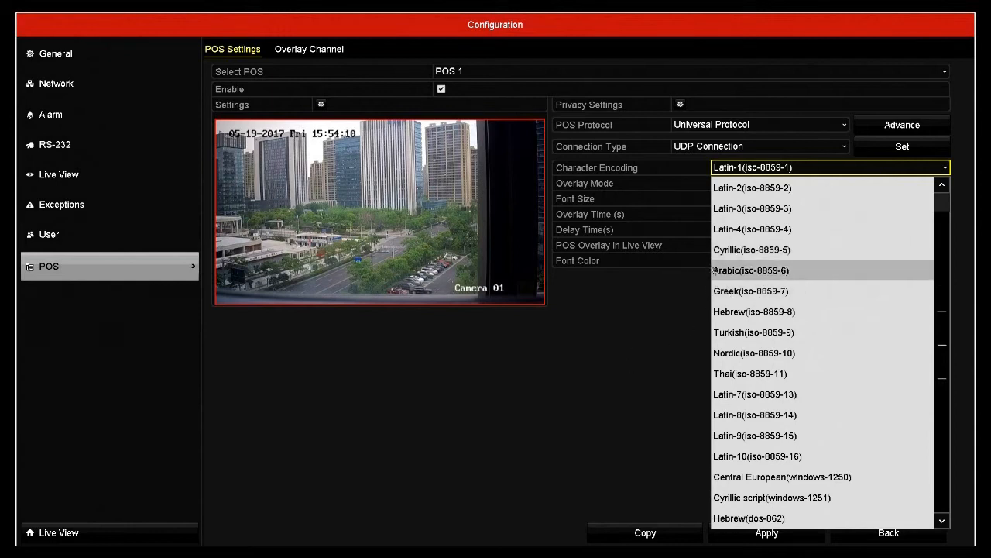
click(752, 187)
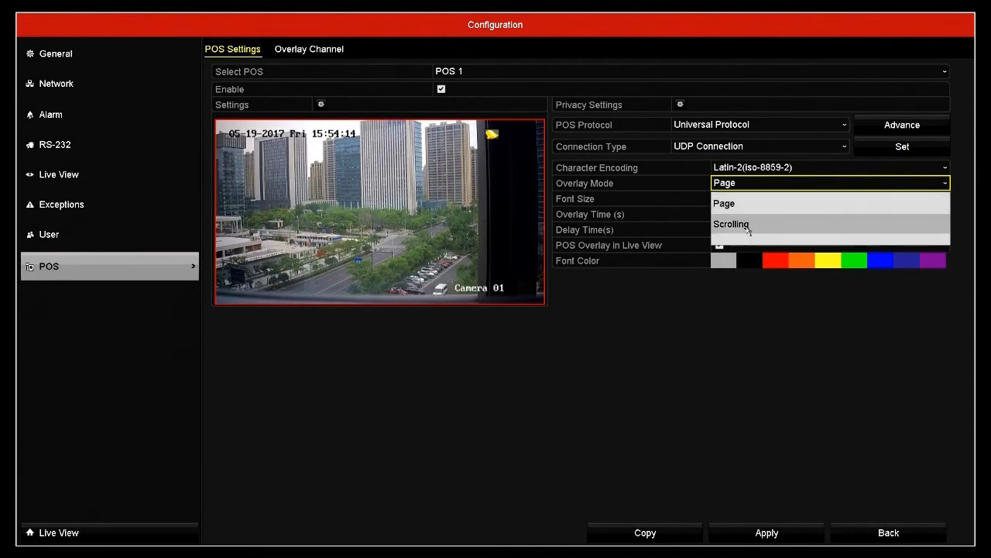
click(724, 203)
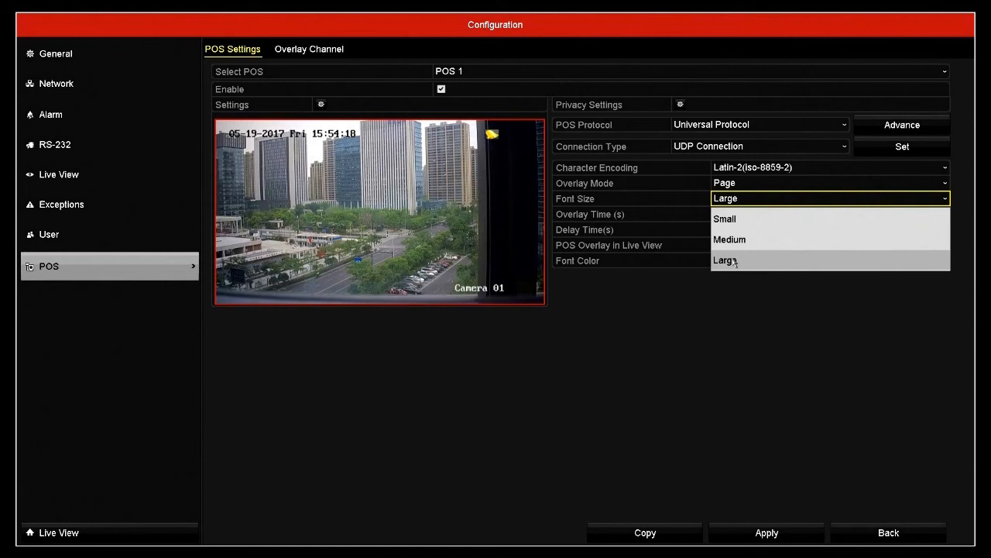
click(725, 260)
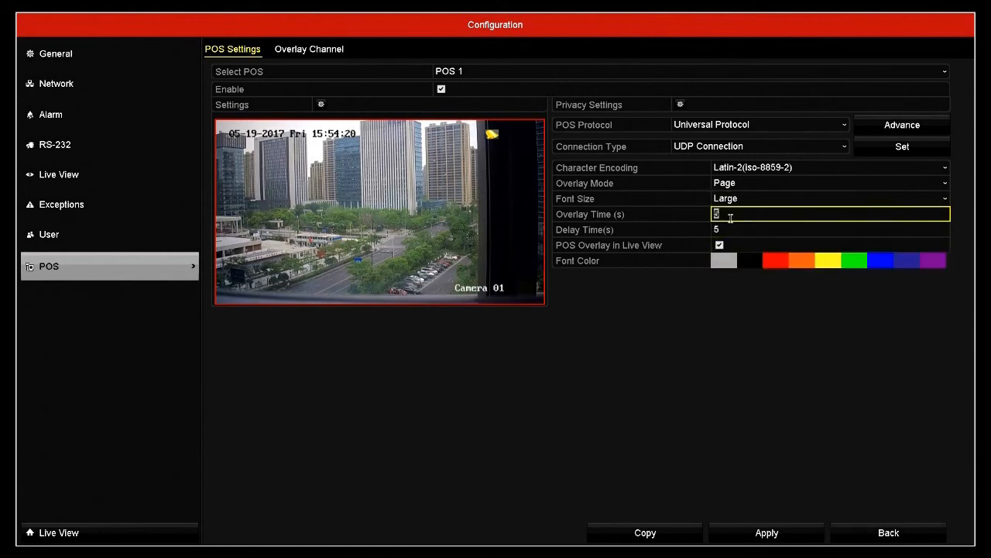
Step: Set overlay time and delay time to 10 seconds, clearing the invalid-value warning, and apply
click(829, 214)
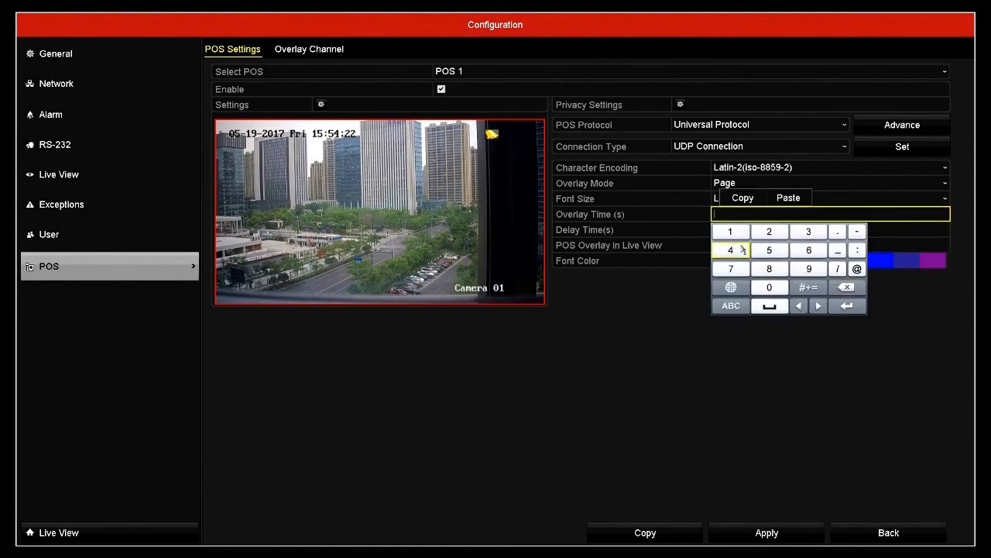
click(769, 287)
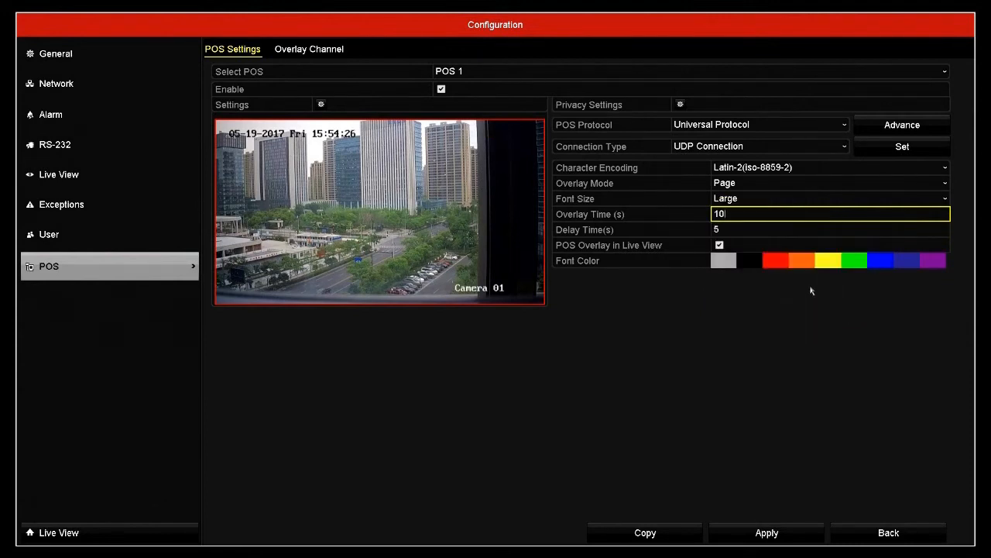
click(828, 230)
text(0)
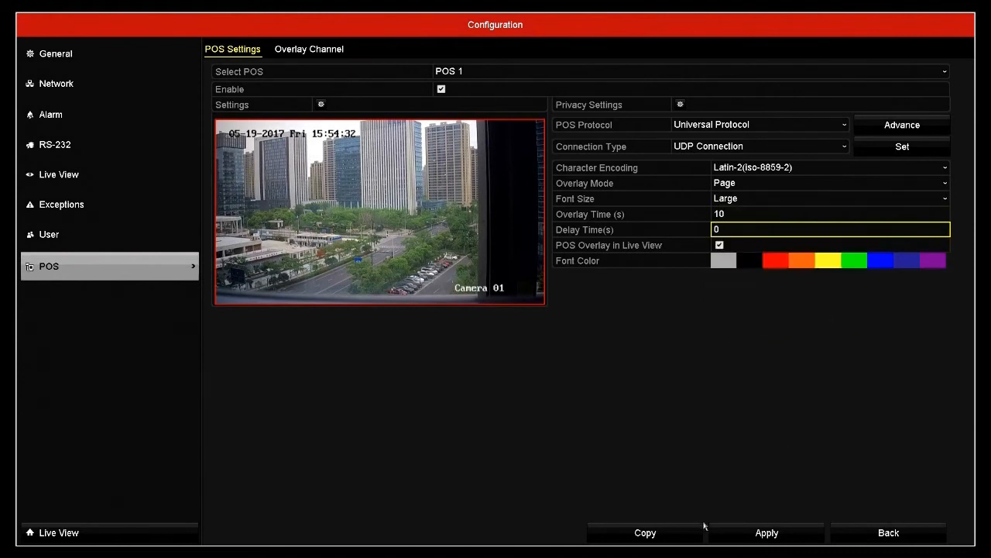
click(766, 532)
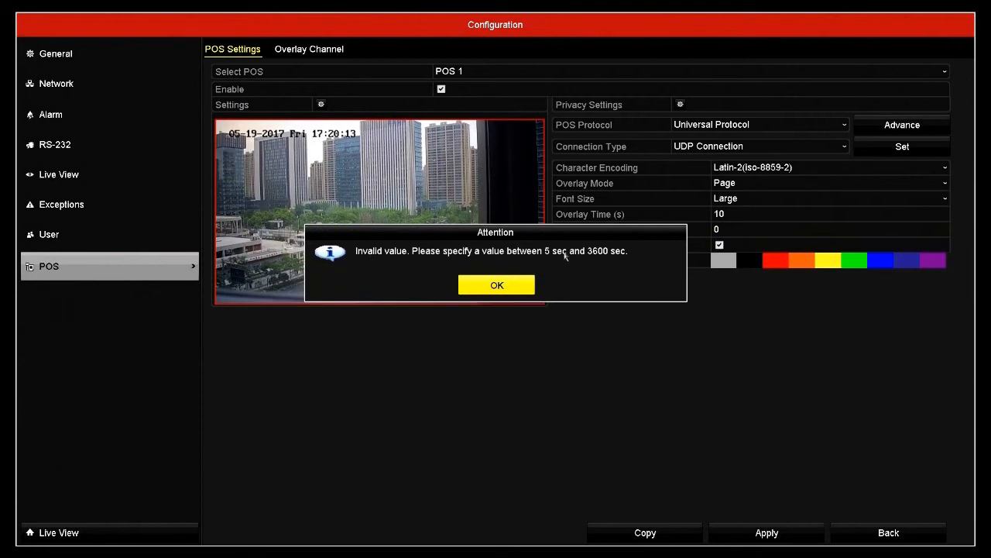
click(497, 285)
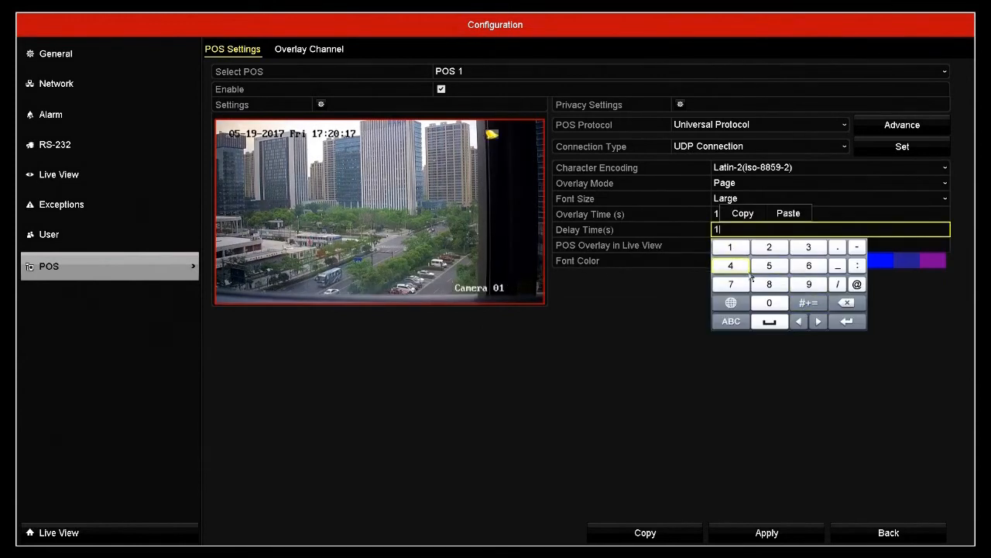
click(769, 302)
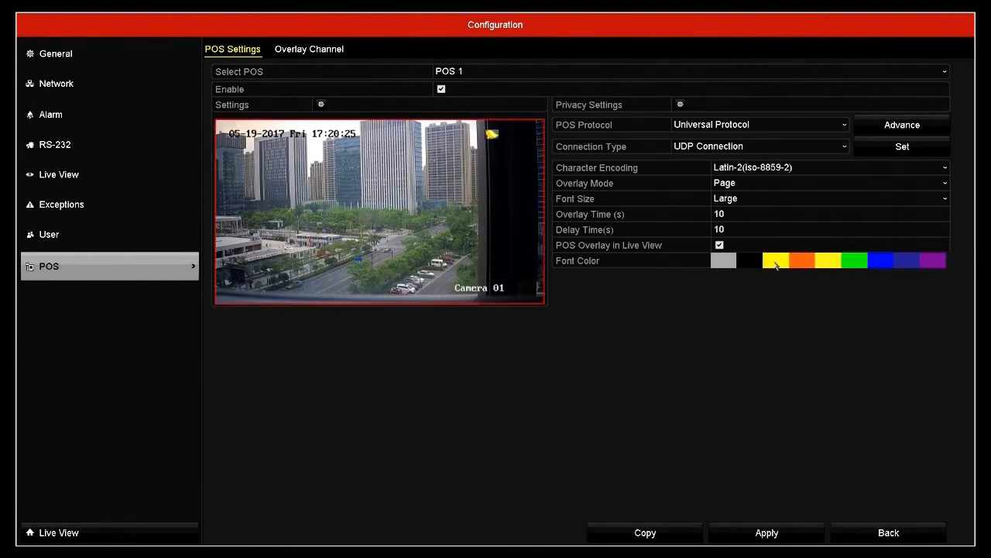
click(775, 261)
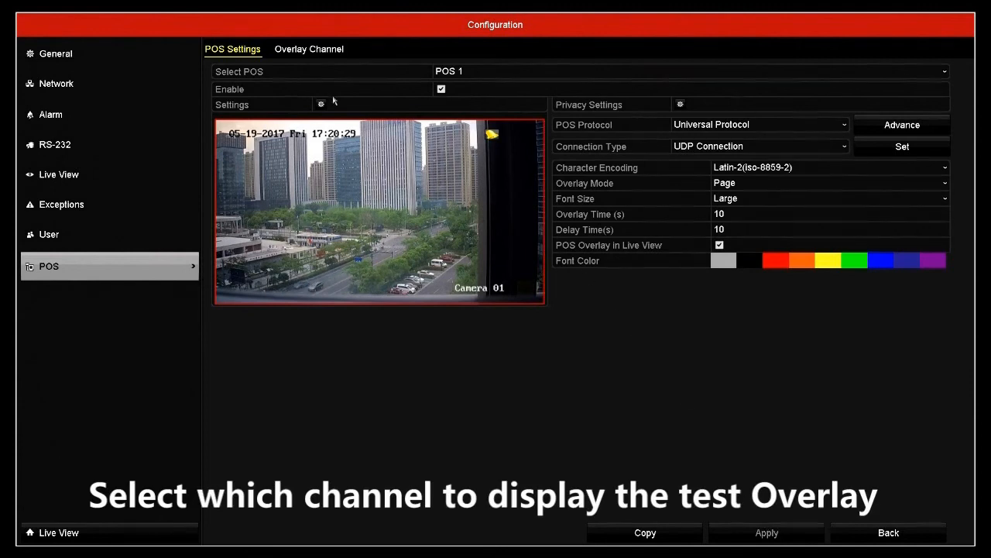
Step: Assign pos1's overlay to IP camera channel D1 on the Overlay Channel page and save
click(308, 49)
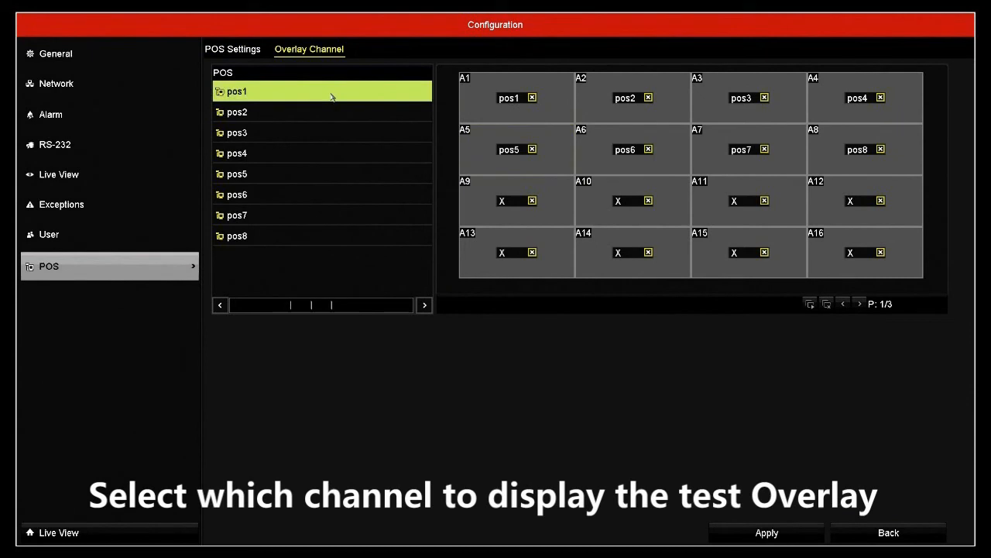
click(859, 303)
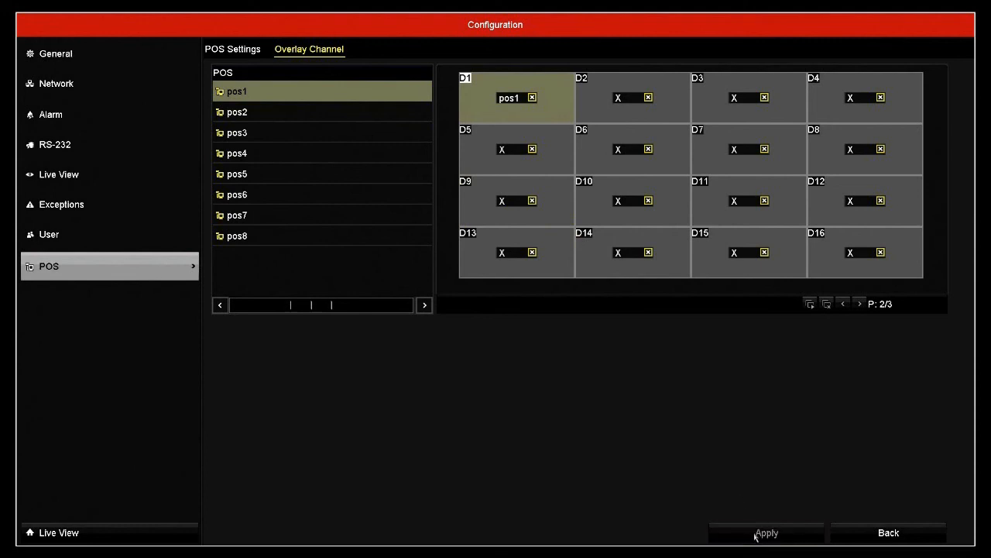
click(233, 49)
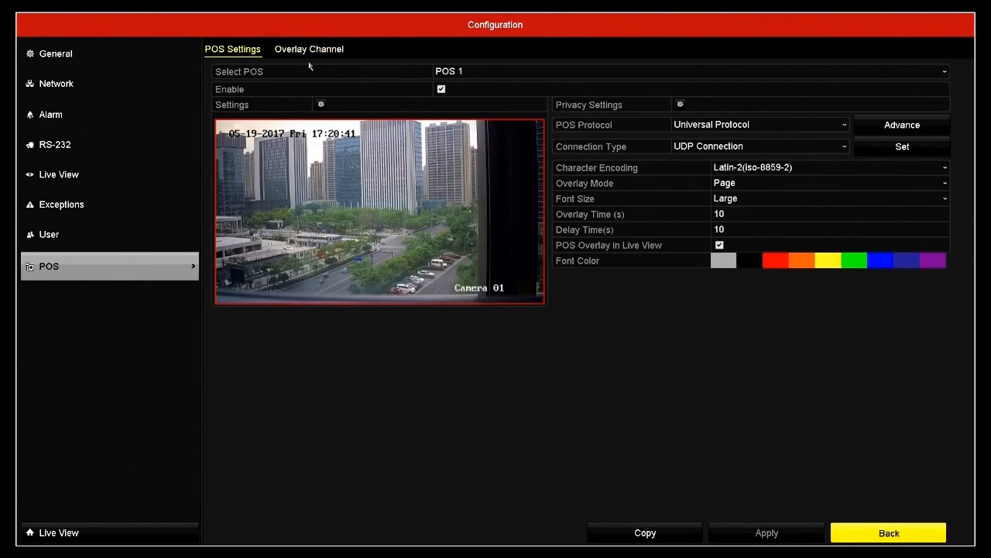
Step: Set channel D1 as POS 1's trigger channel in the linkage settings
click(320, 103)
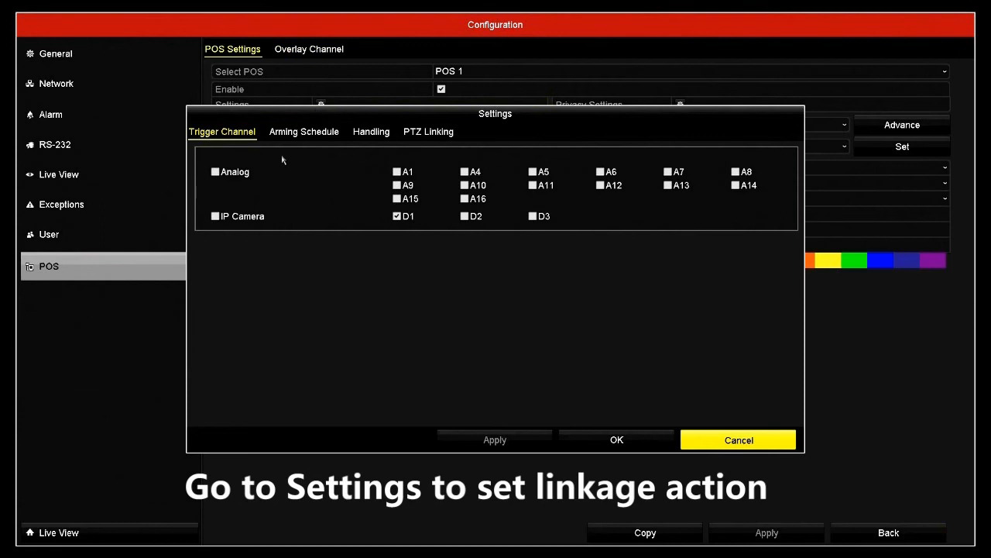
click(396, 216)
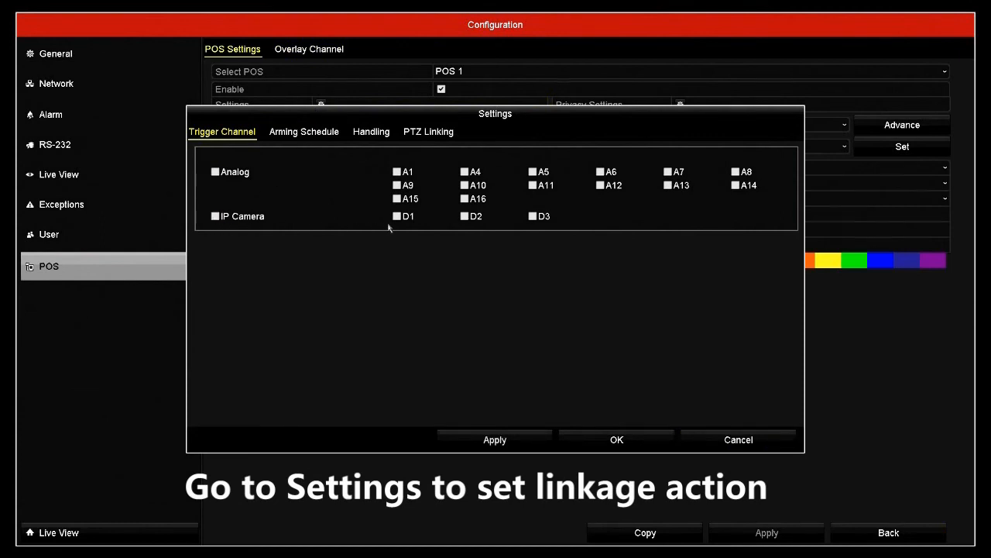
click(397, 216)
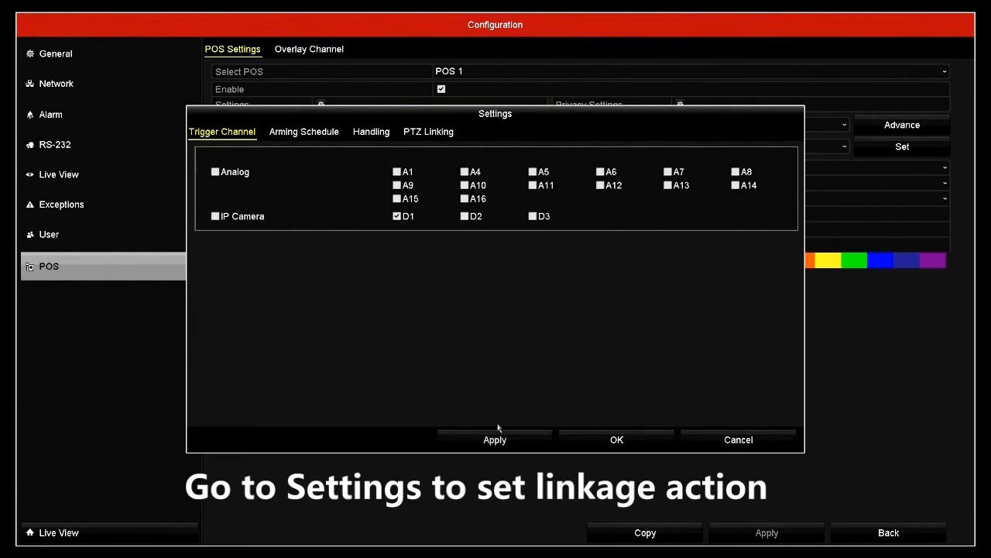
Step: Check the all-day arming schedule, full-screen and audible handling, and PTZ linking, then close
click(304, 131)
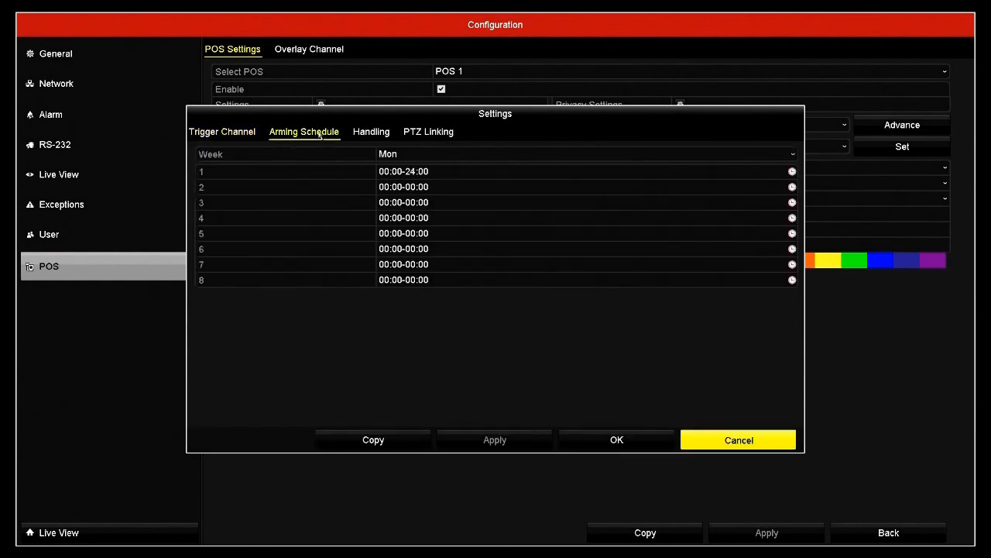
click(585, 153)
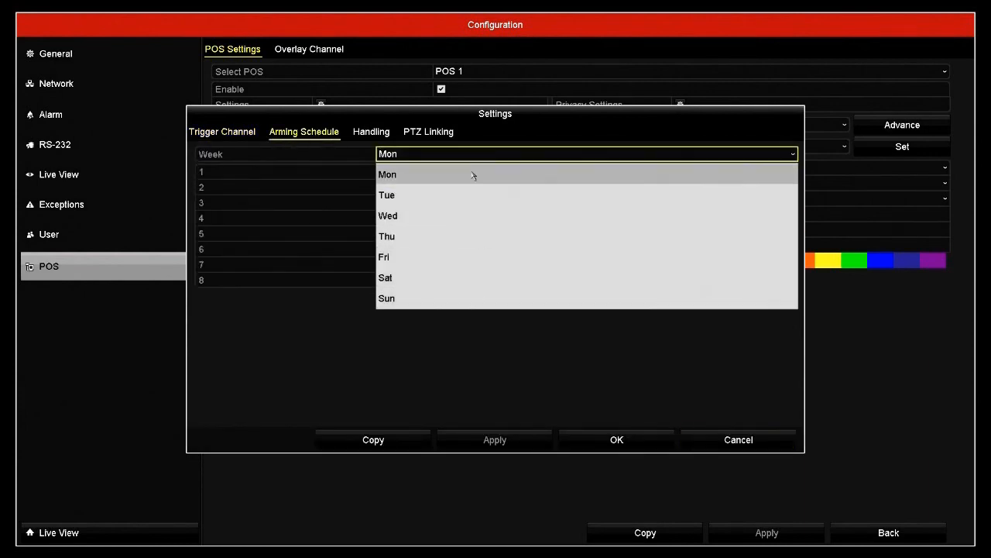
click(387, 173)
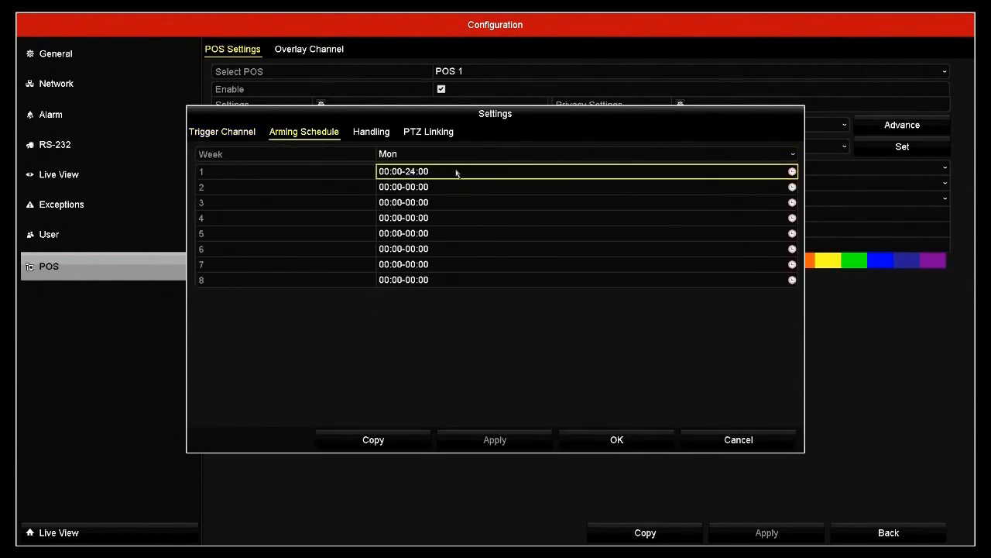
click(371, 131)
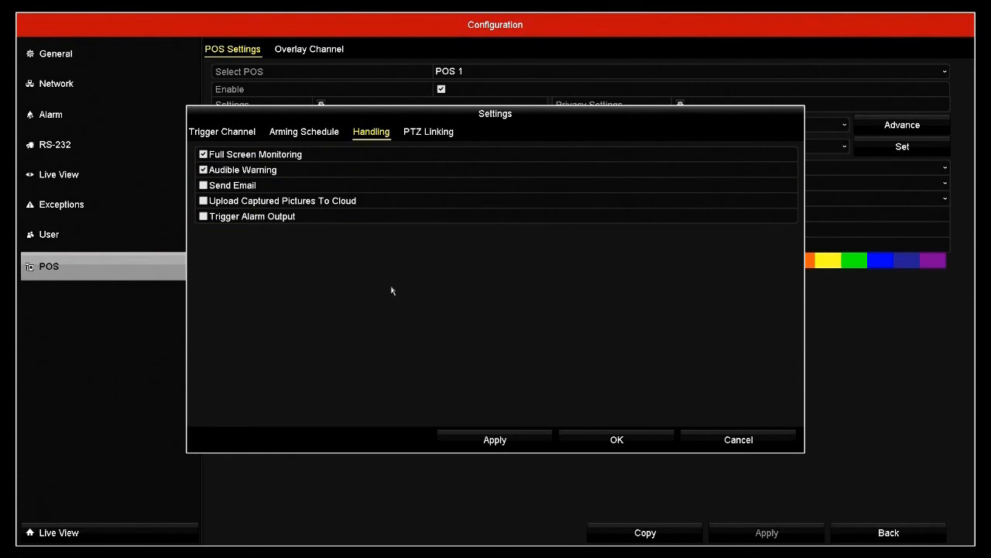
click(428, 131)
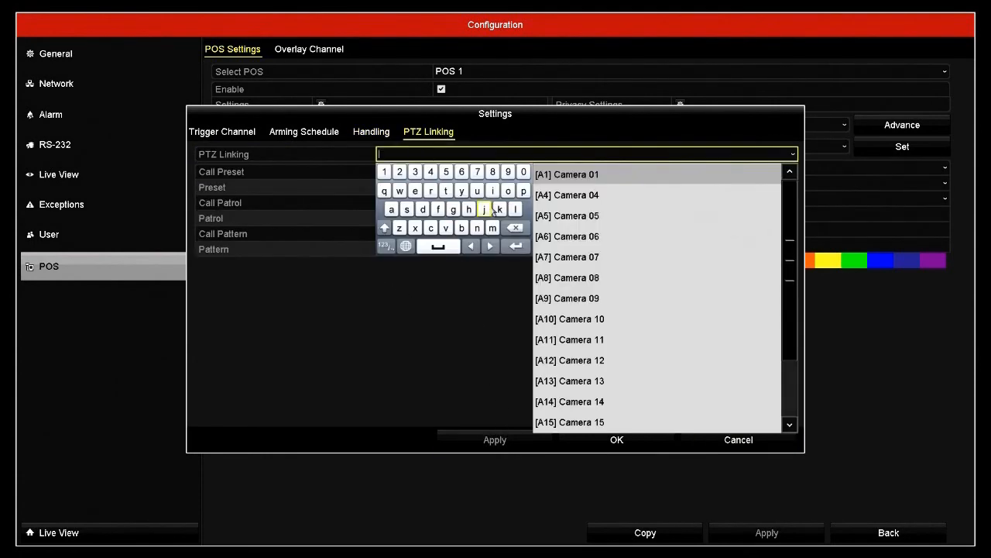
scroll(down, 3)
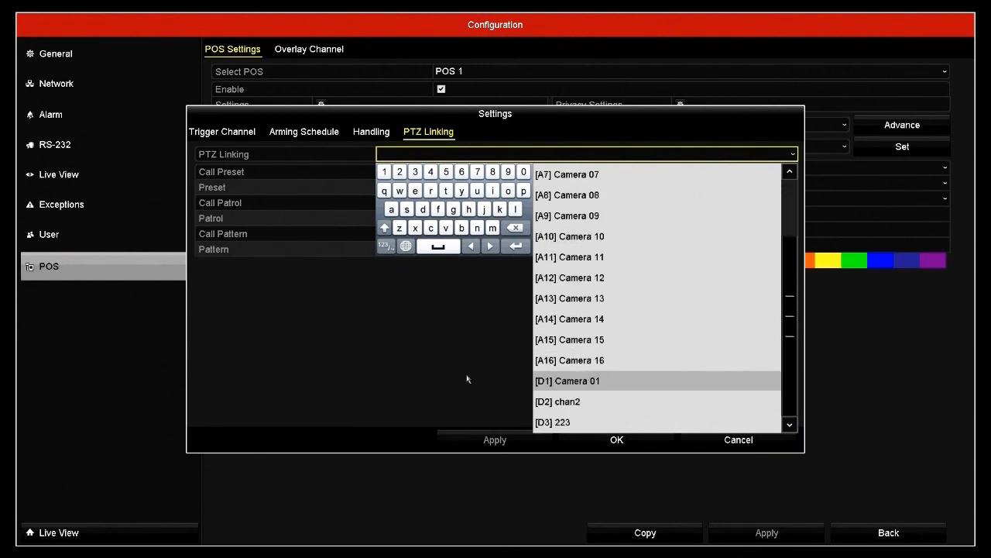
click(738, 439)
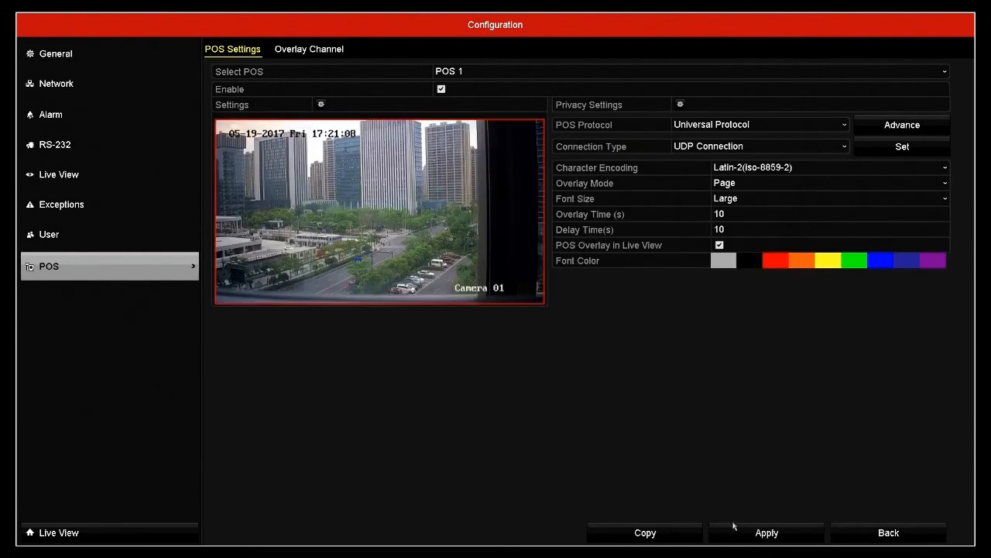
Step: Back out of configuration through the main menu to the live camera grid
click(889, 533)
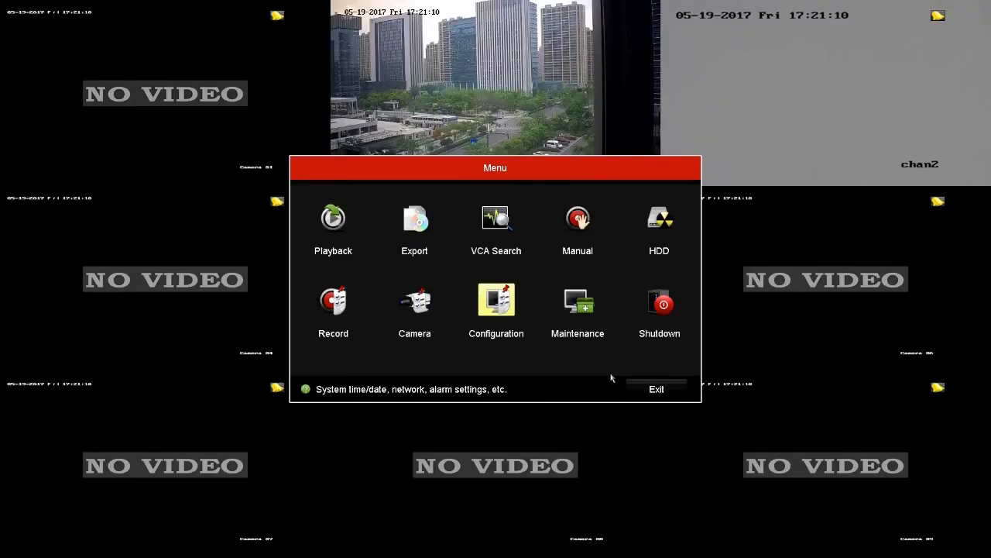
click(656, 384)
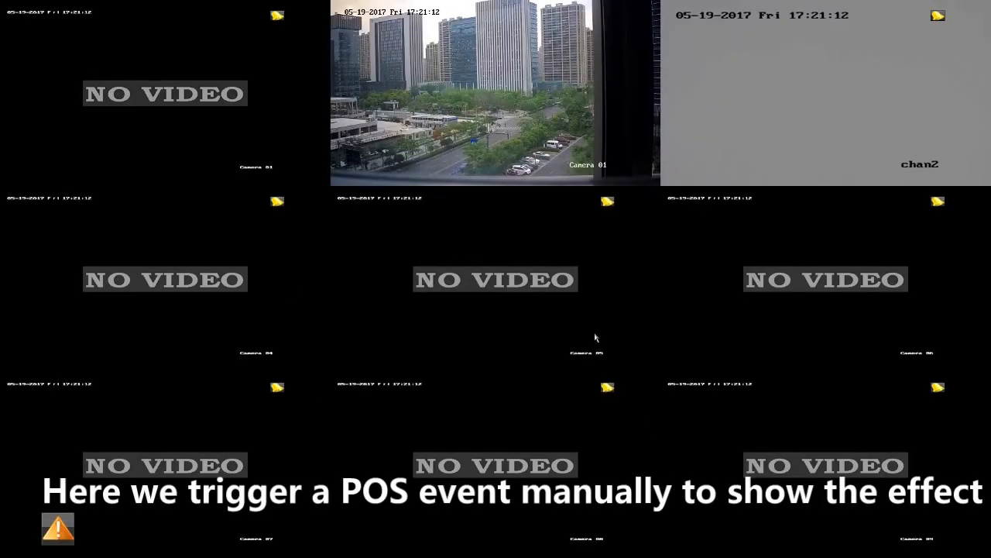